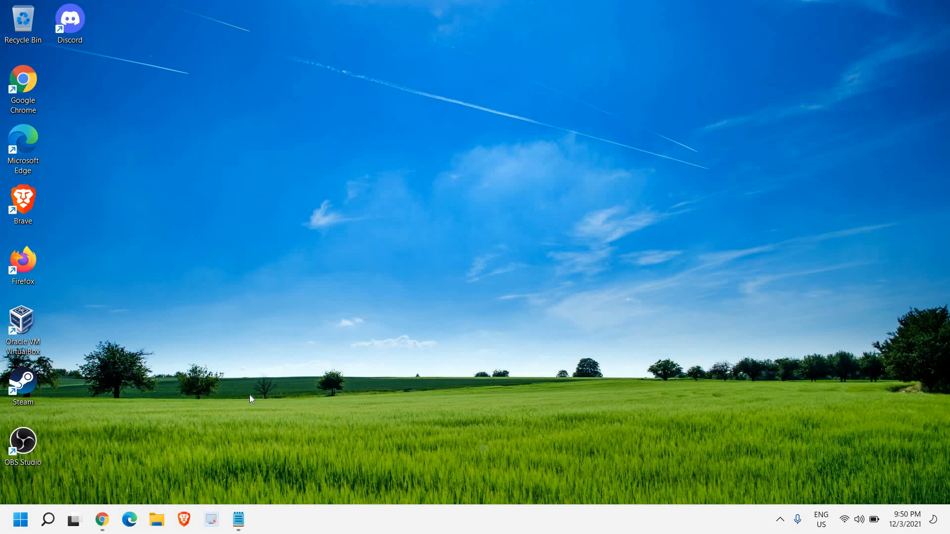
pyautogui.moveTo(135, 480)
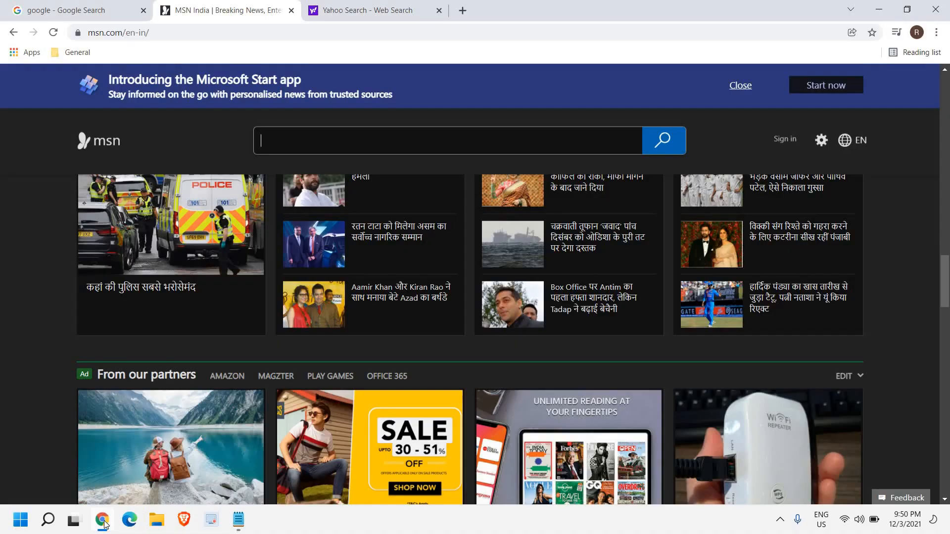
pyautogui.click(72, 10)
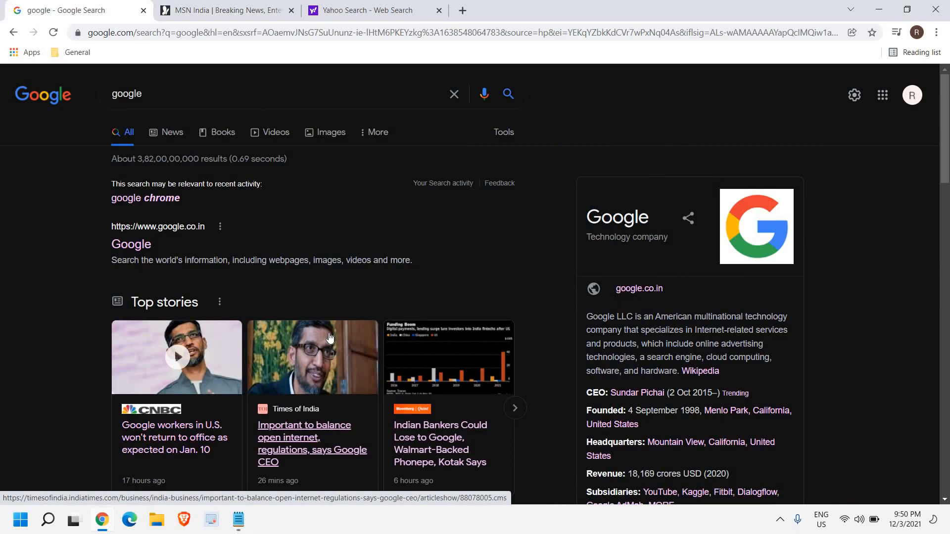
pyautogui.scroll(-3)
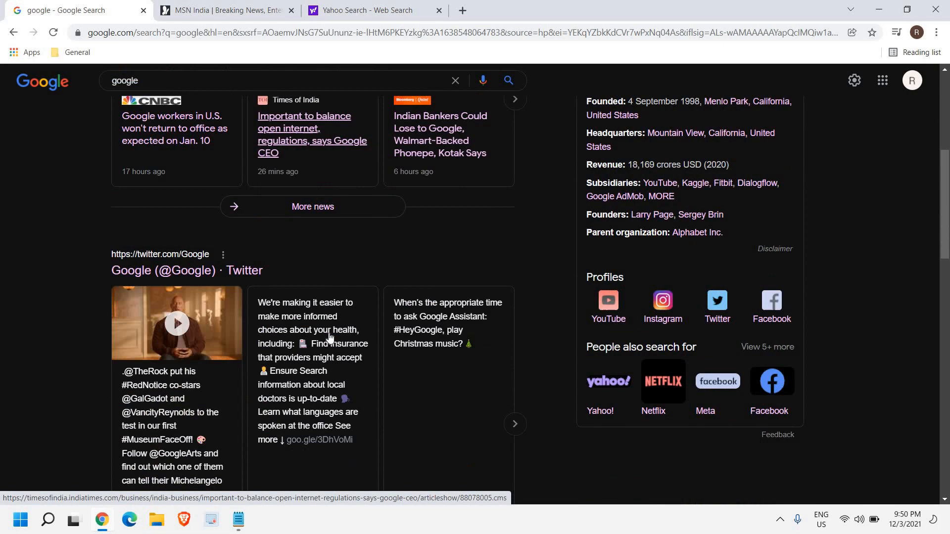
pyautogui.click(226, 11)
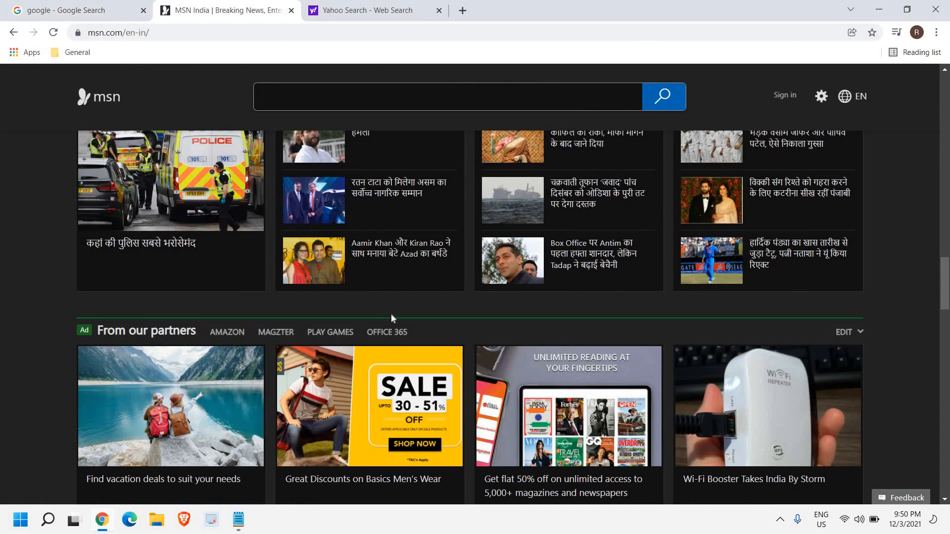
pyautogui.scroll(3)
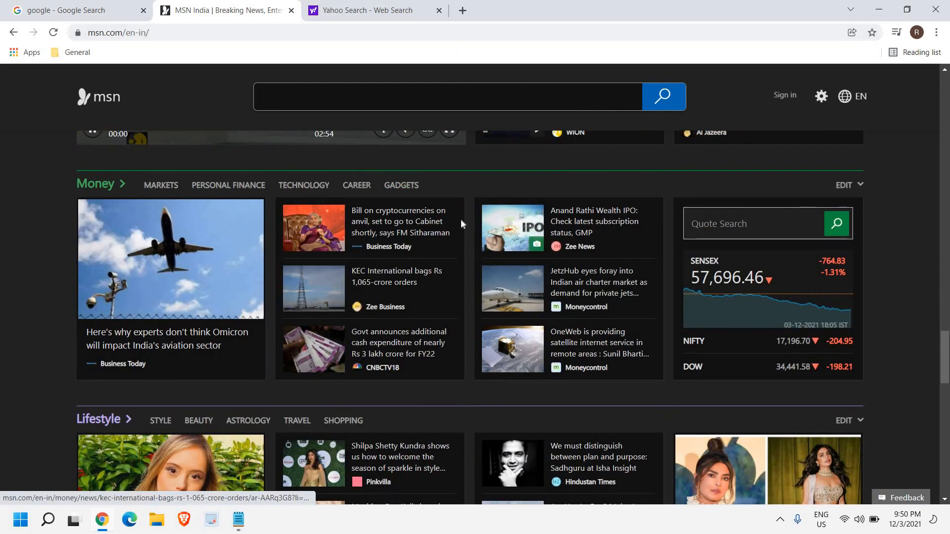
pyautogui.click(447, 97)
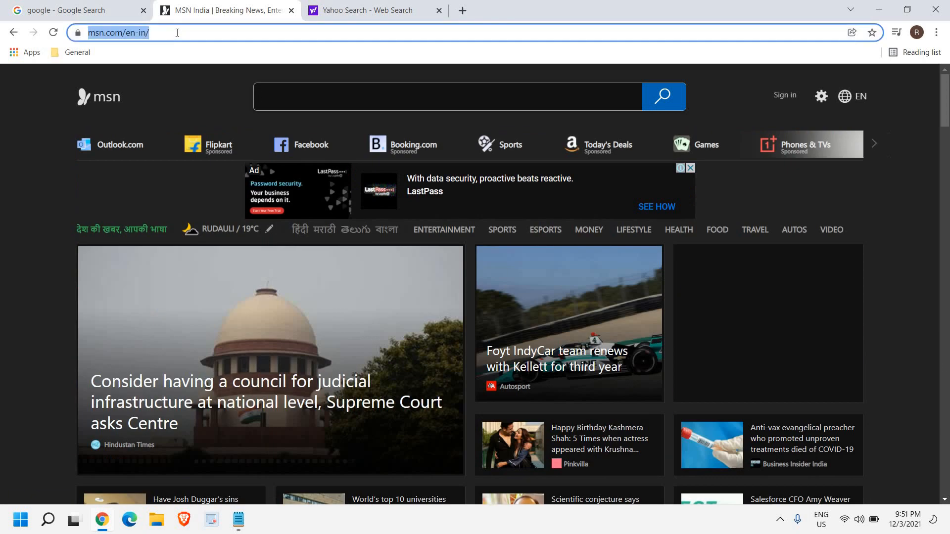
# - Load chrome://flags from the address bar and focus the Search flags box
pyautogui.write('chrome web store')
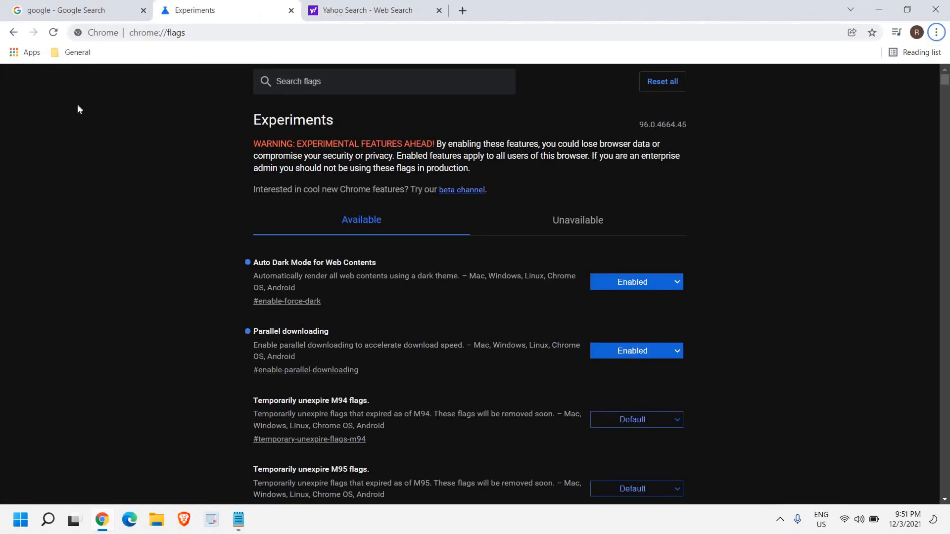
pyautogui.click(383, 81)
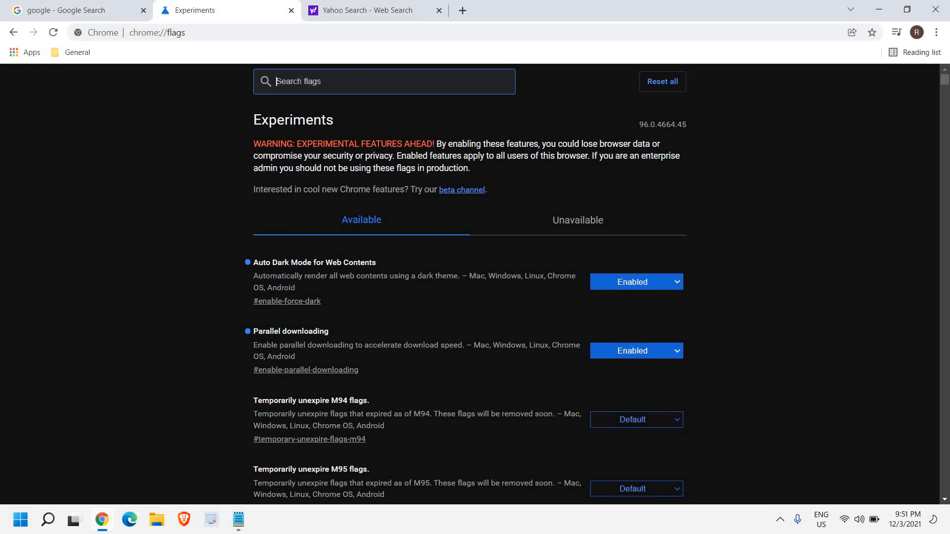
# - Search the flags for 'dark' to reveal Auto Dark Mode for Web Contents
pyautogui.write('dark')
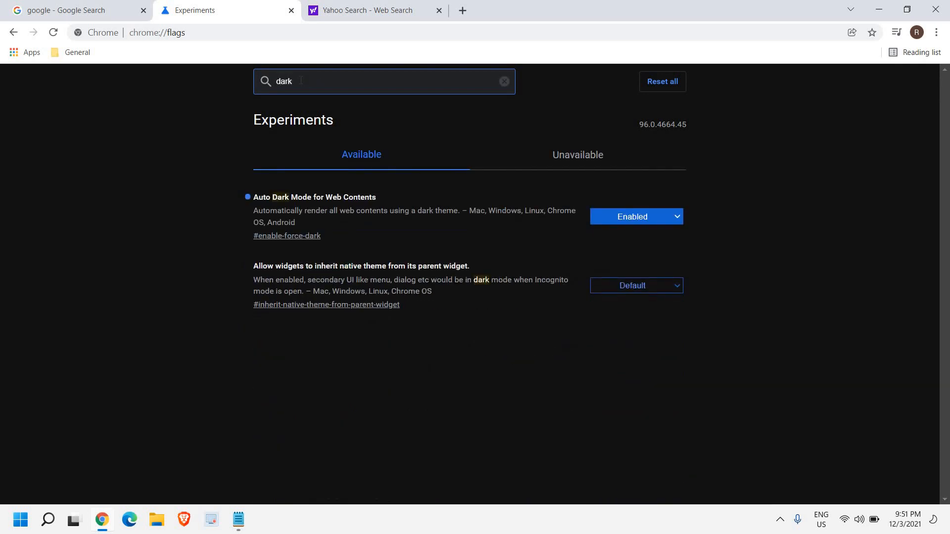
pyautogui.moveTo(381, 198)
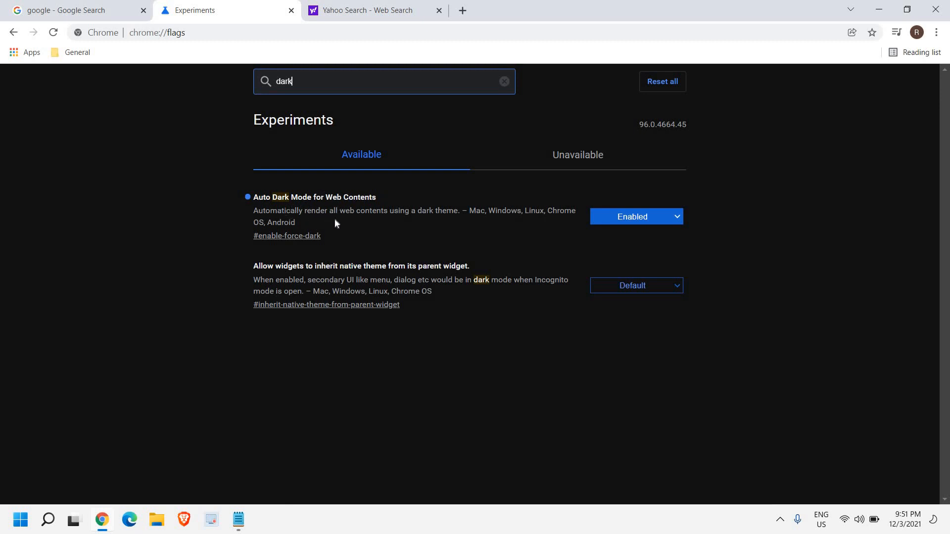
pyautogui.moveTo(425, 223)
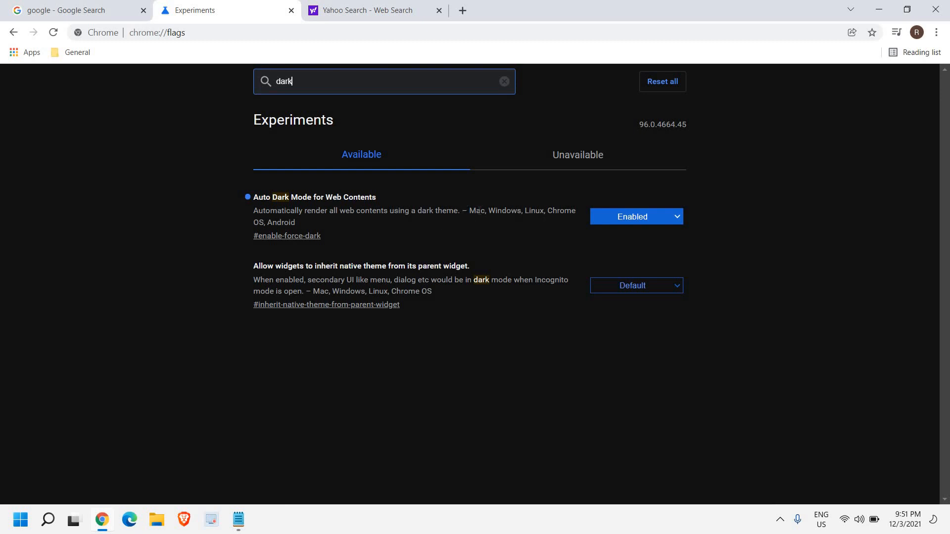
pyautogui.moveTo(534, 219)
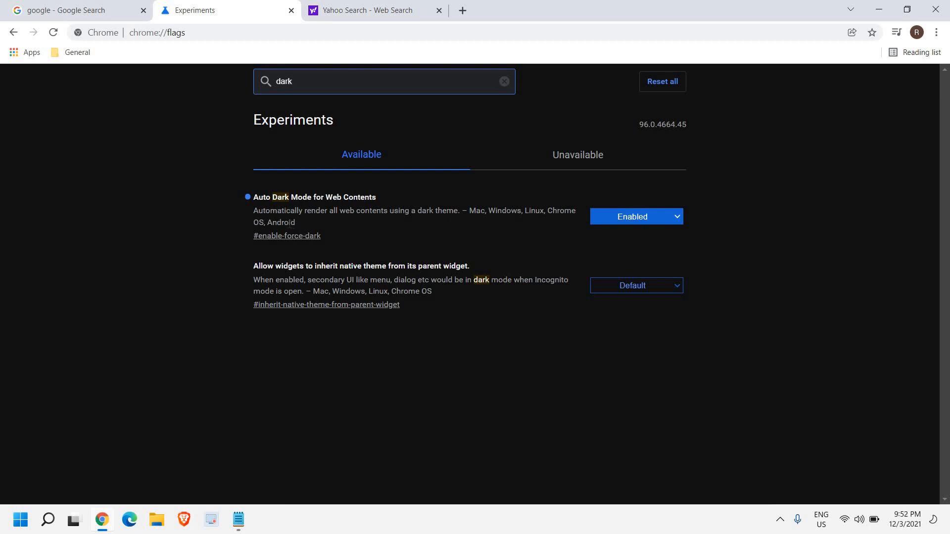
pyautogui.moveTo(652, 228)
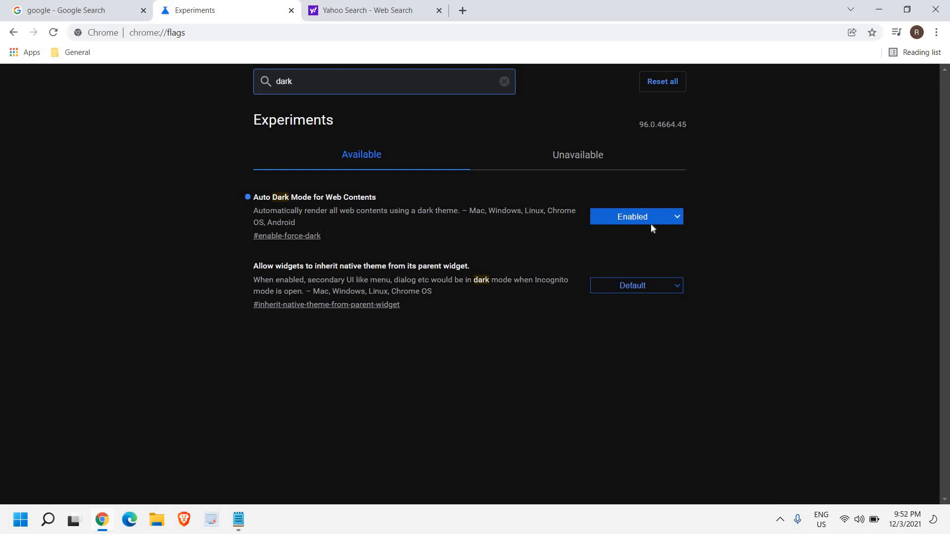
pyautogui.click(635, 217)
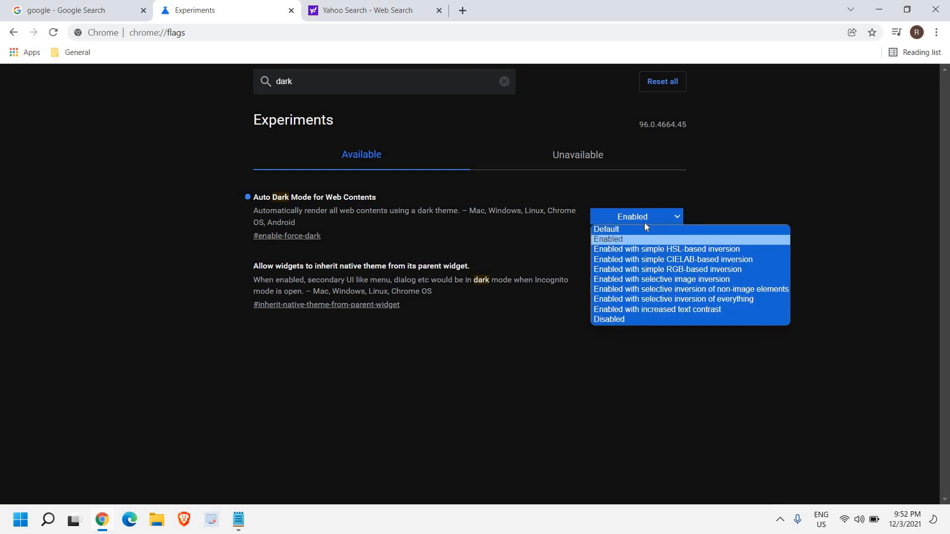
pyautogui.moveTo(605, 229)
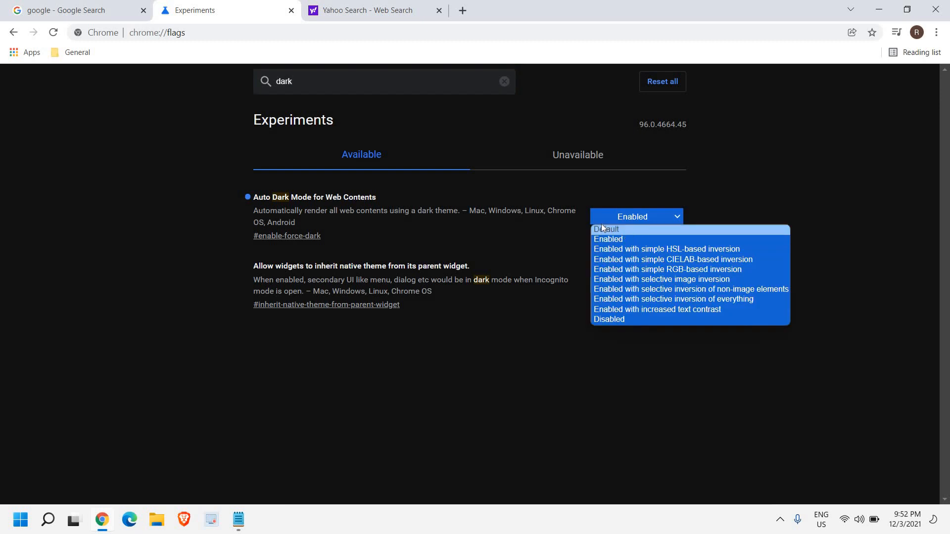
pyautogui.moveTo(631, 237)
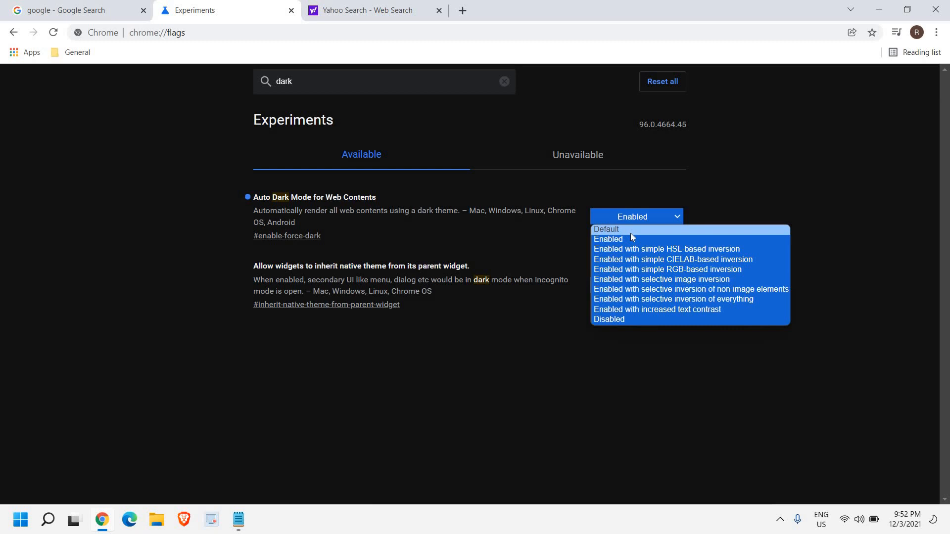
pyautogui.moveTo(626, 240)
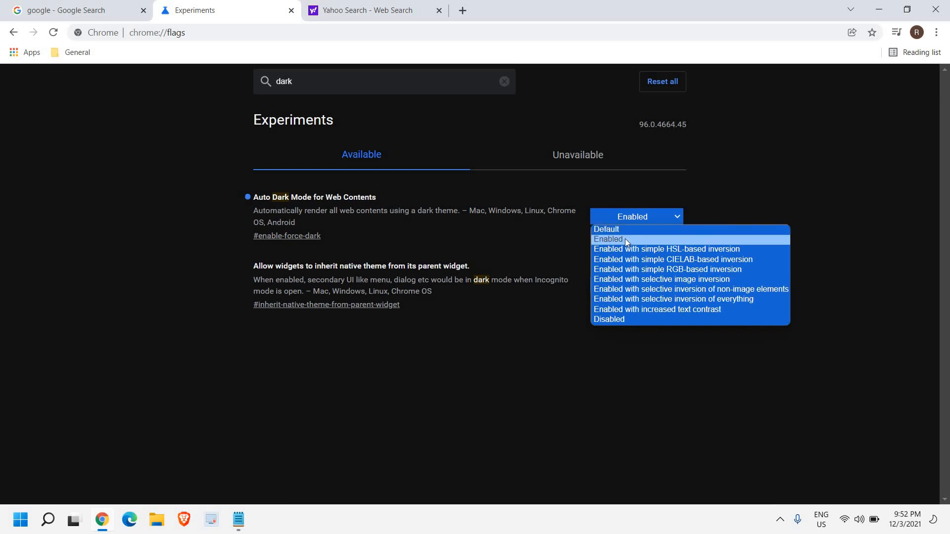
pyautogui.click(607, 238)
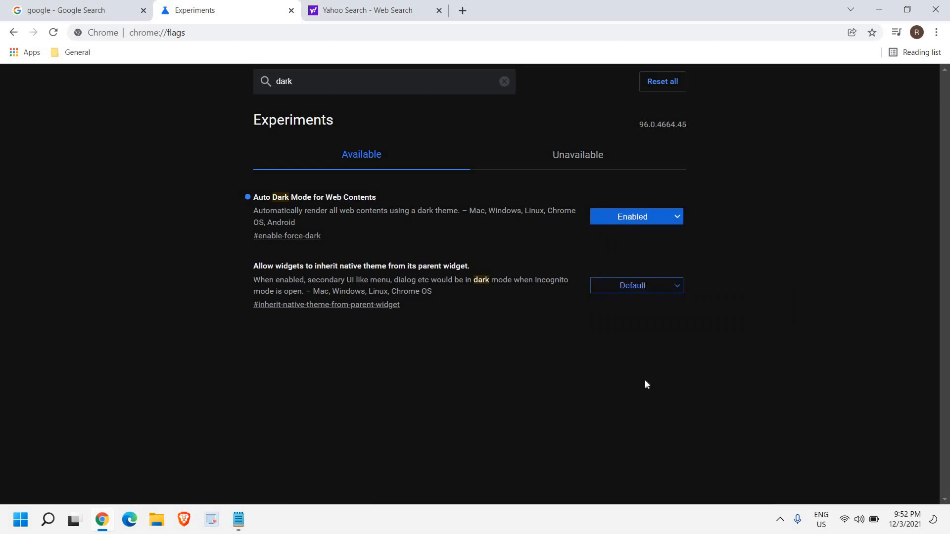
pyautogui.moveTo(709, 320)
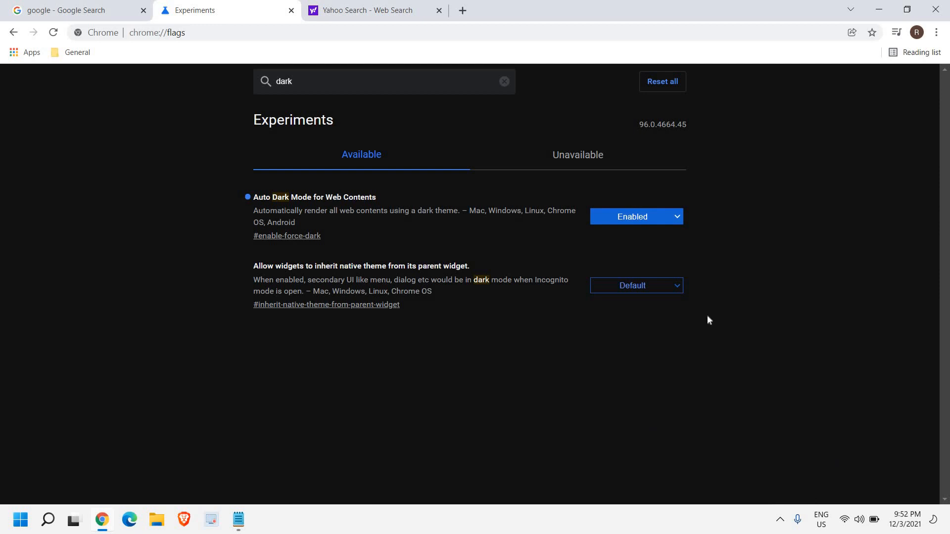
# - Switch to the Yahoo Search - Web Search tab and click into the dark-themed page
pyautogui.click(367, 10)
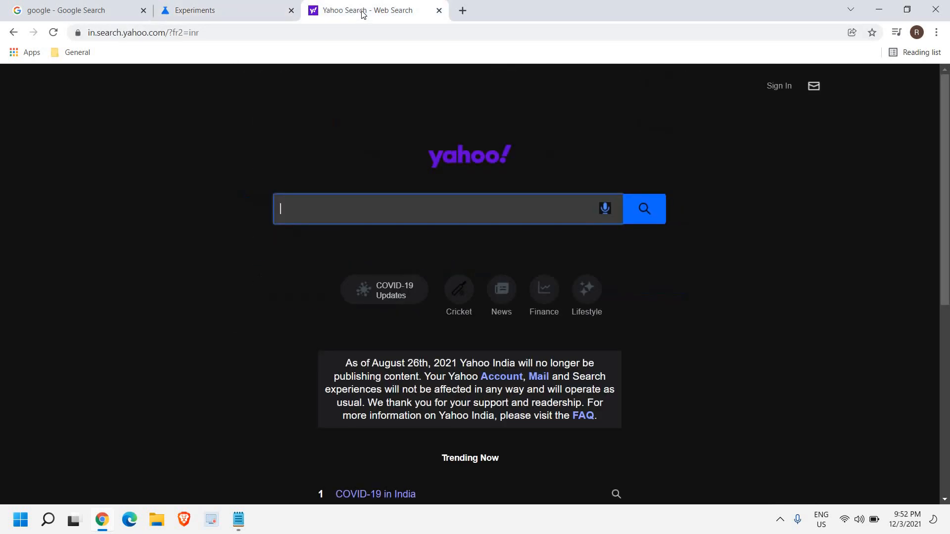
pyautogui.moveTo(145, 269)
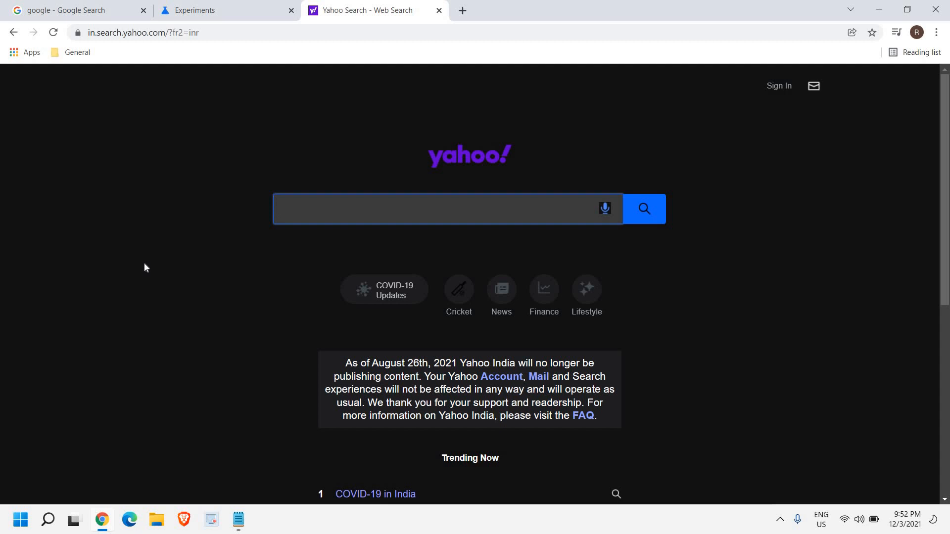
pyautogui.click(424, 208)
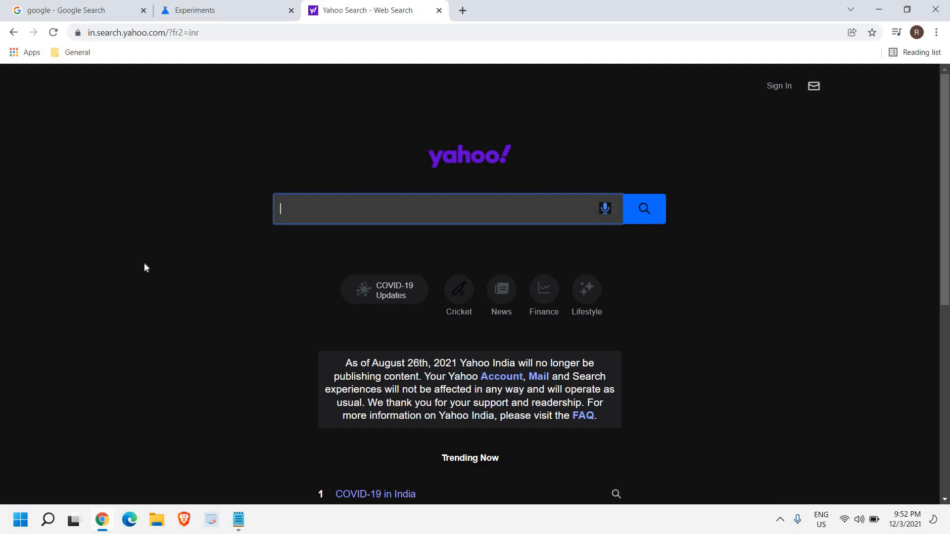